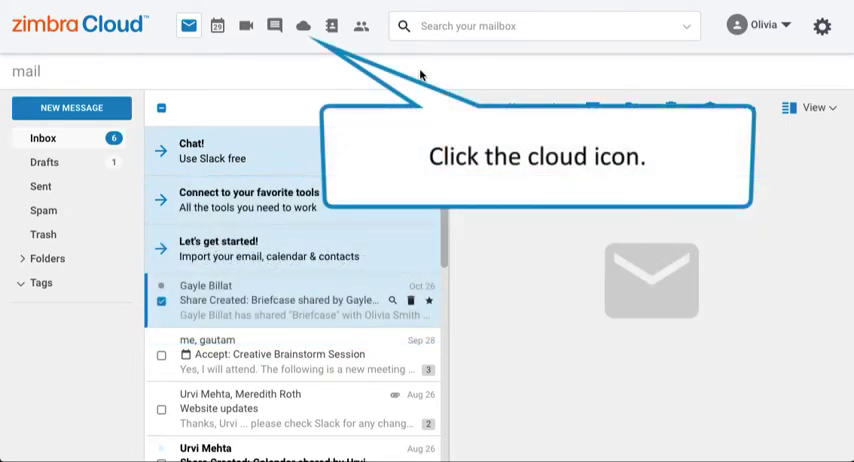
# Step: Switch from the mailbox to the Cloud Storage page via the top app bar
pyautogui.click(303, 26)
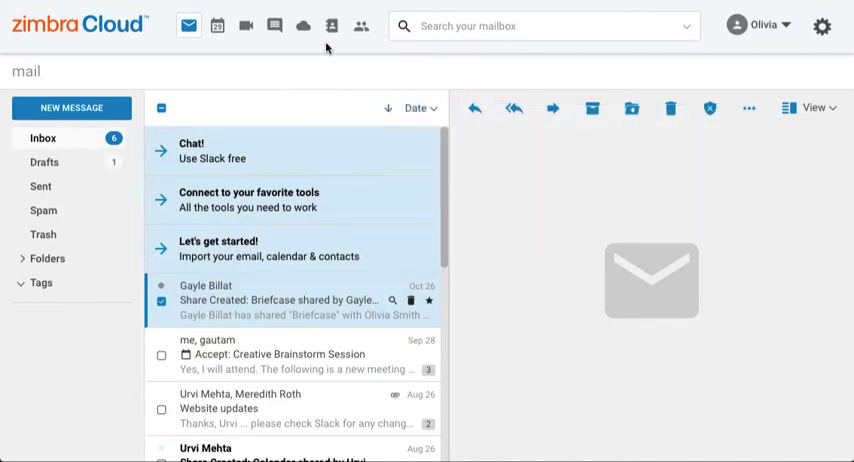
pyautogui.click(302, 26)
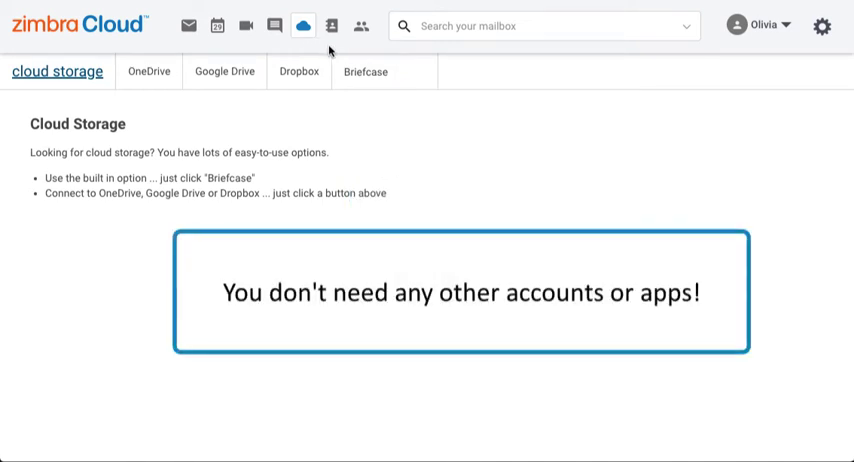
# Step: Open Briefcase and upload the logo PNG and Sales Certified Partners spreadsheet
pyautogui.click(366, 71)
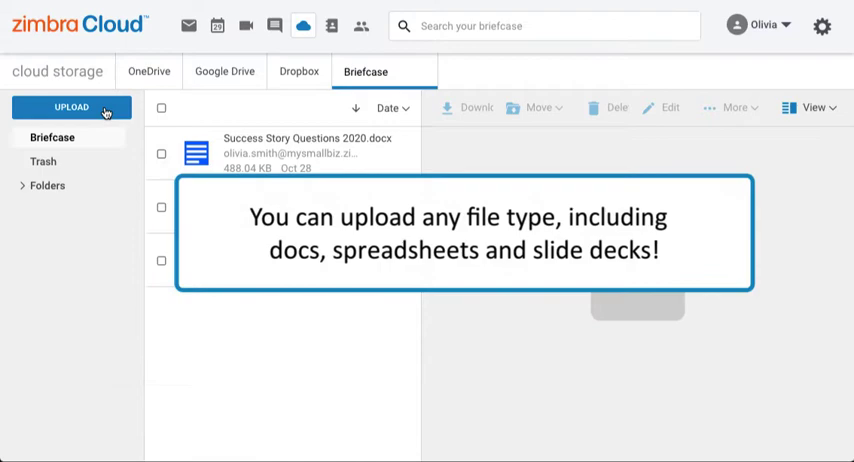
pyautogui.click(71, 107)
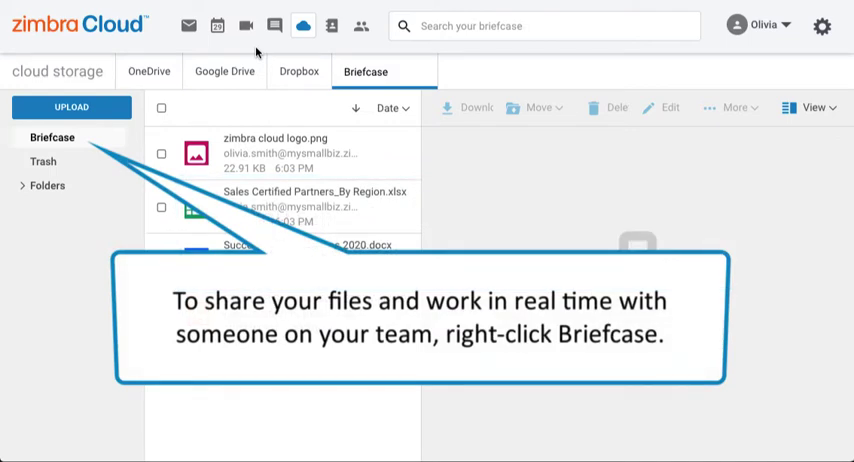
# Step: Start sharing the Briefcase folder with view, edit, add and remove permissions
pyautogui.rightClick(52, 137)
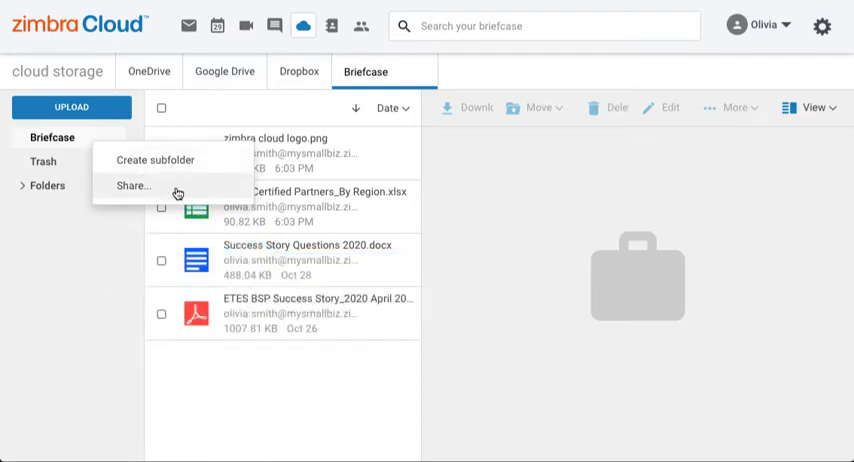
pyautogui.click(133, 186)
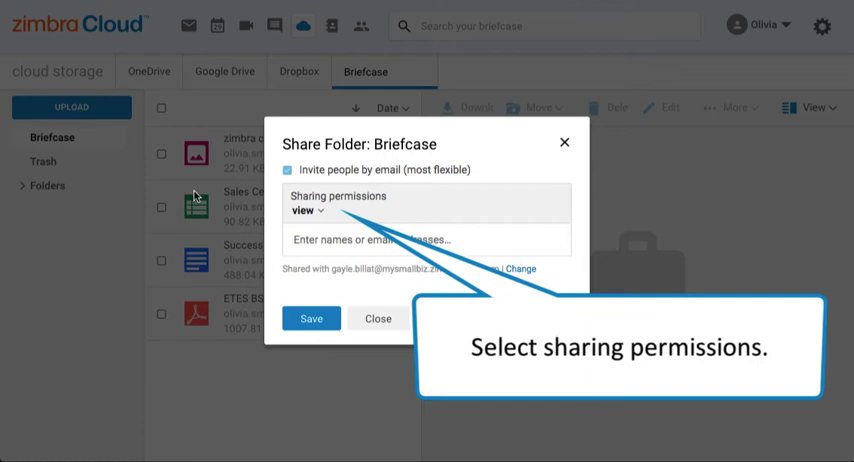
pyautogui.click(306, 210)
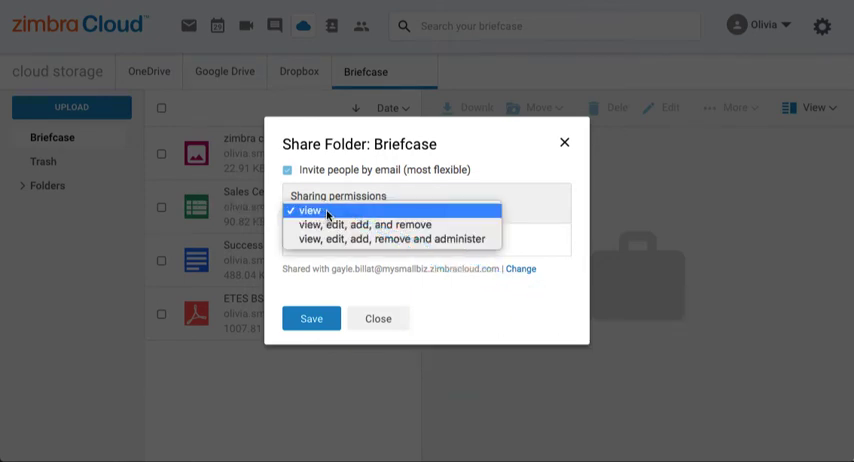
pyautogui.click(309, 210)
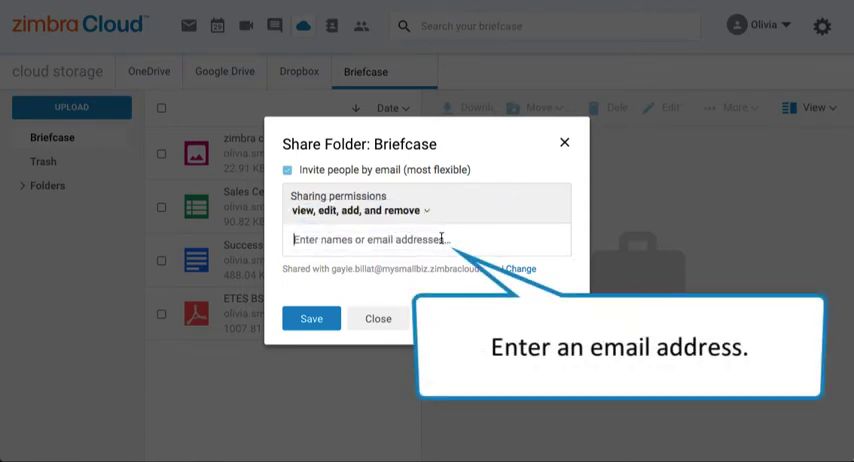
pyautogui.write('meredith')
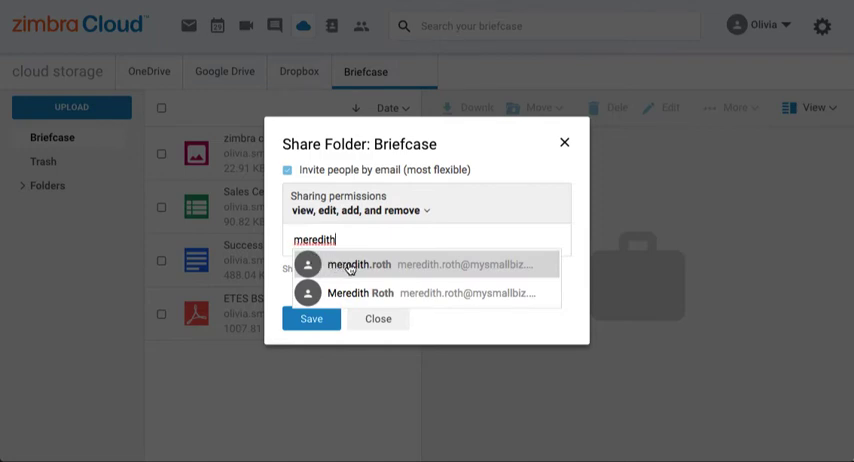
pyautogui.click(355, 264)
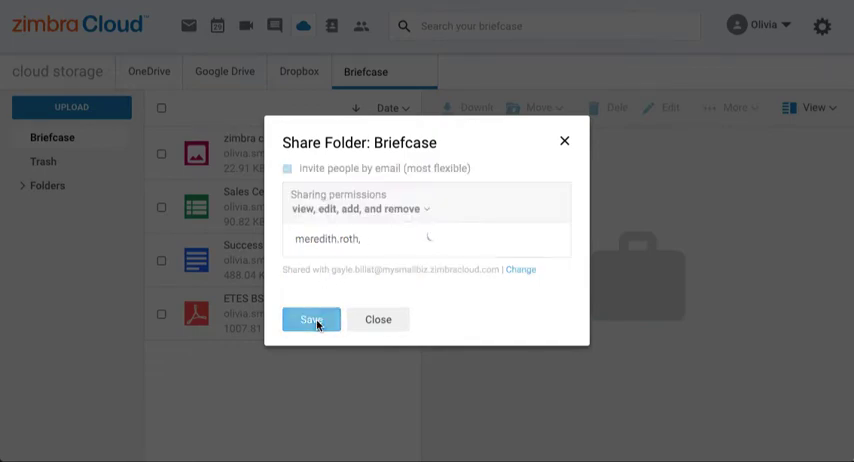
pyautogui.click(311, 319)
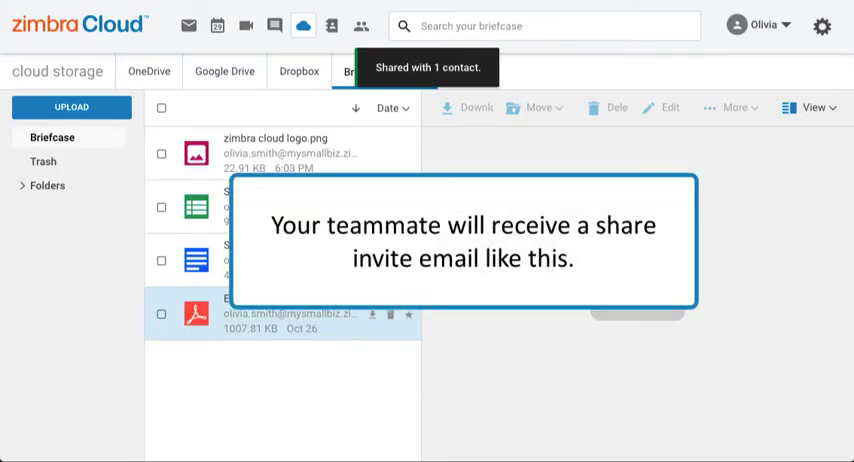
pyautogui.click(189, 25)
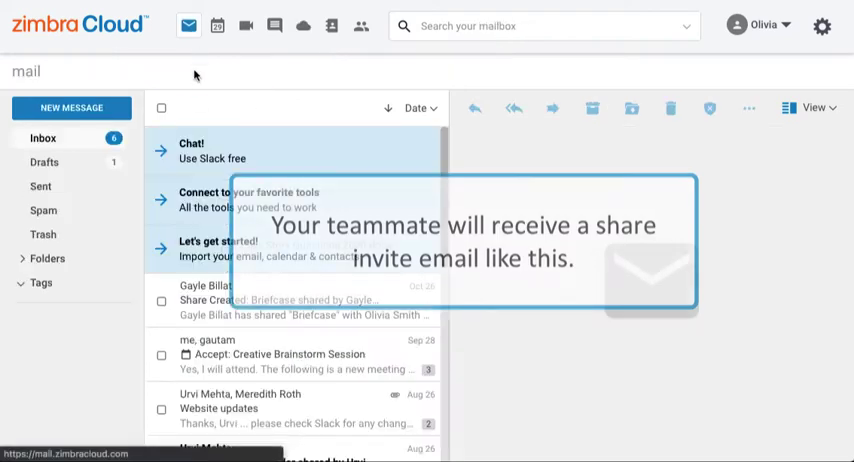
pyautogui.click(280, 299)
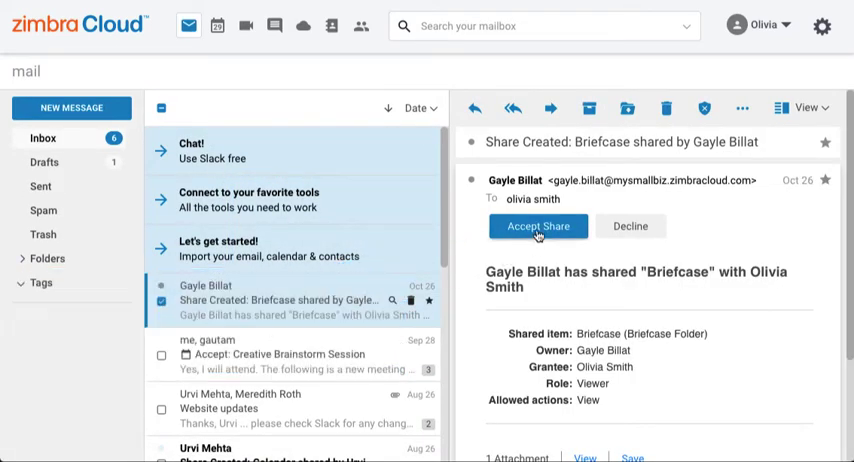
pyautogui.click(537, 225)
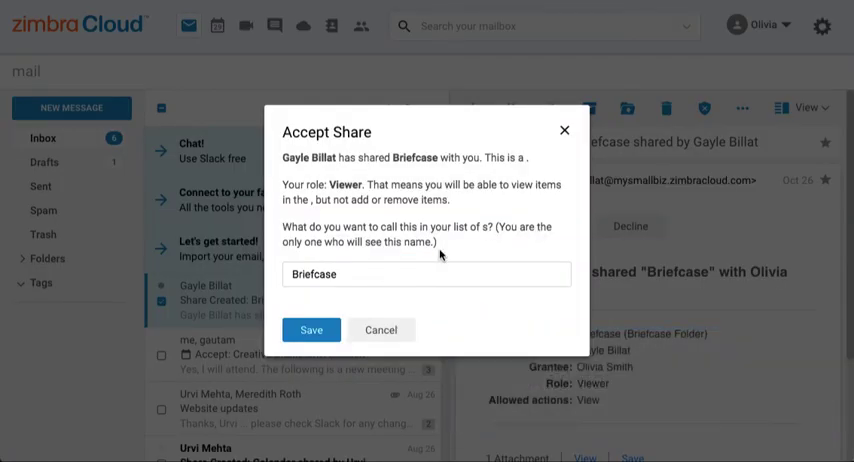
pyautogui.write('Gayle')
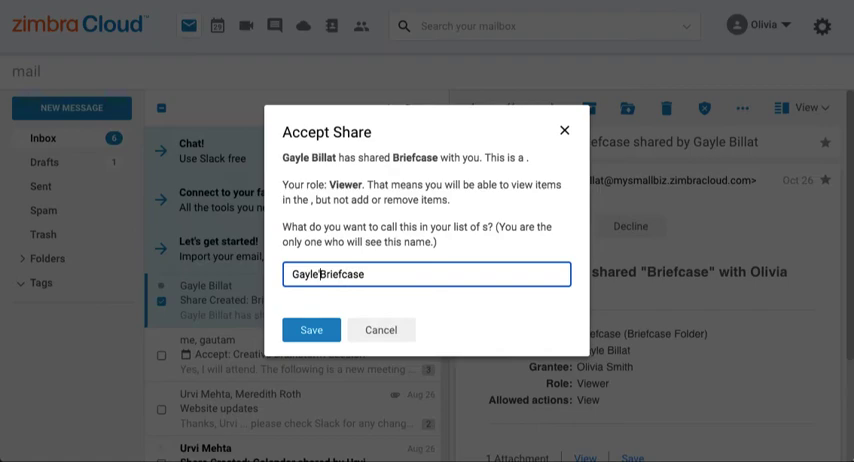
pyautogui.click(311, 330)
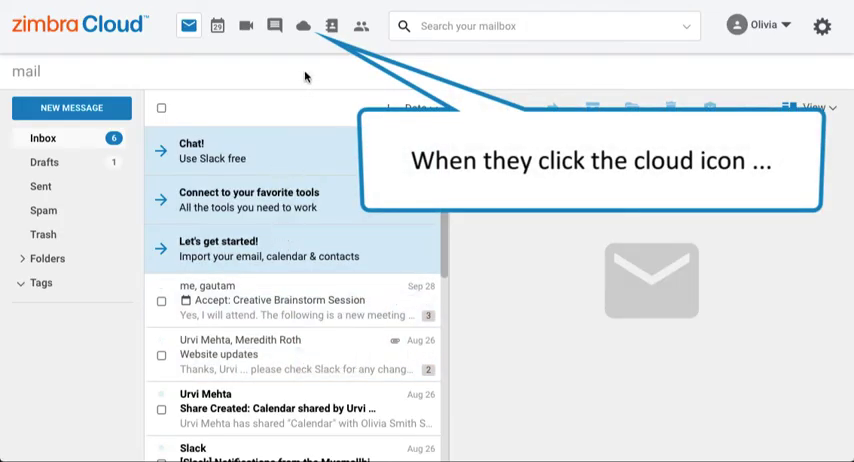
# Step: Open Gayle's Shared Briefcase under Shared Folders in Cloud Storage
pyautogui.click(303, 26)
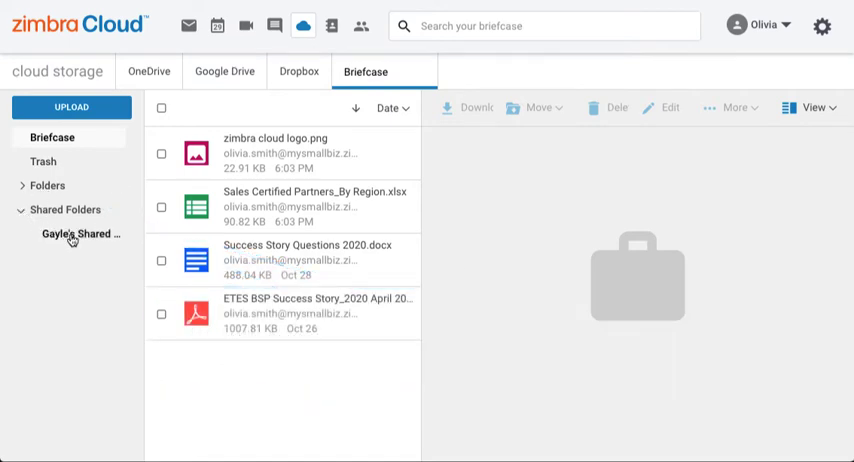
pyautogui.click(82, 234)
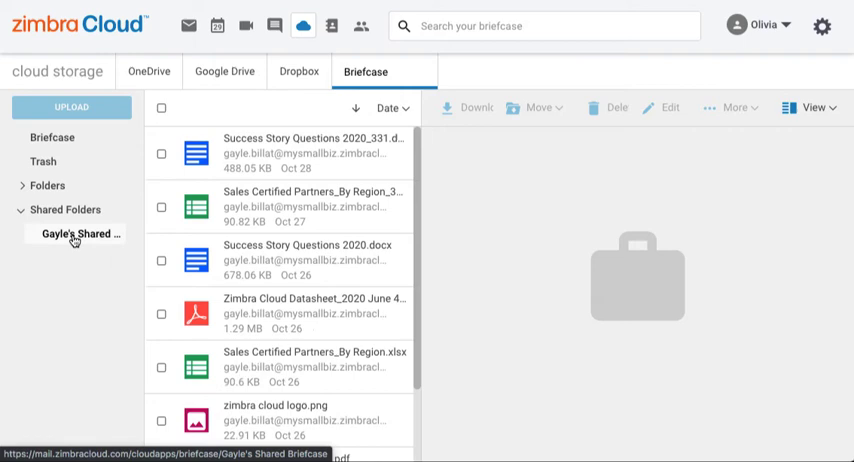